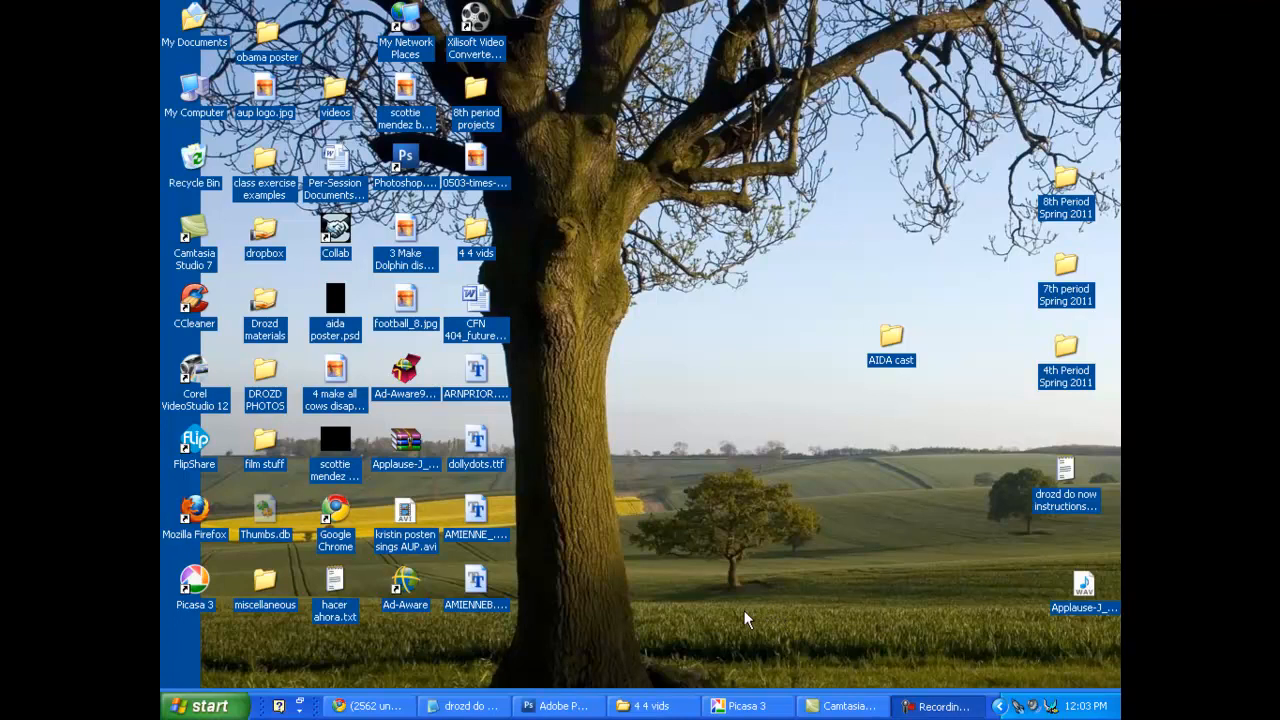
mouse_move(660, 614)
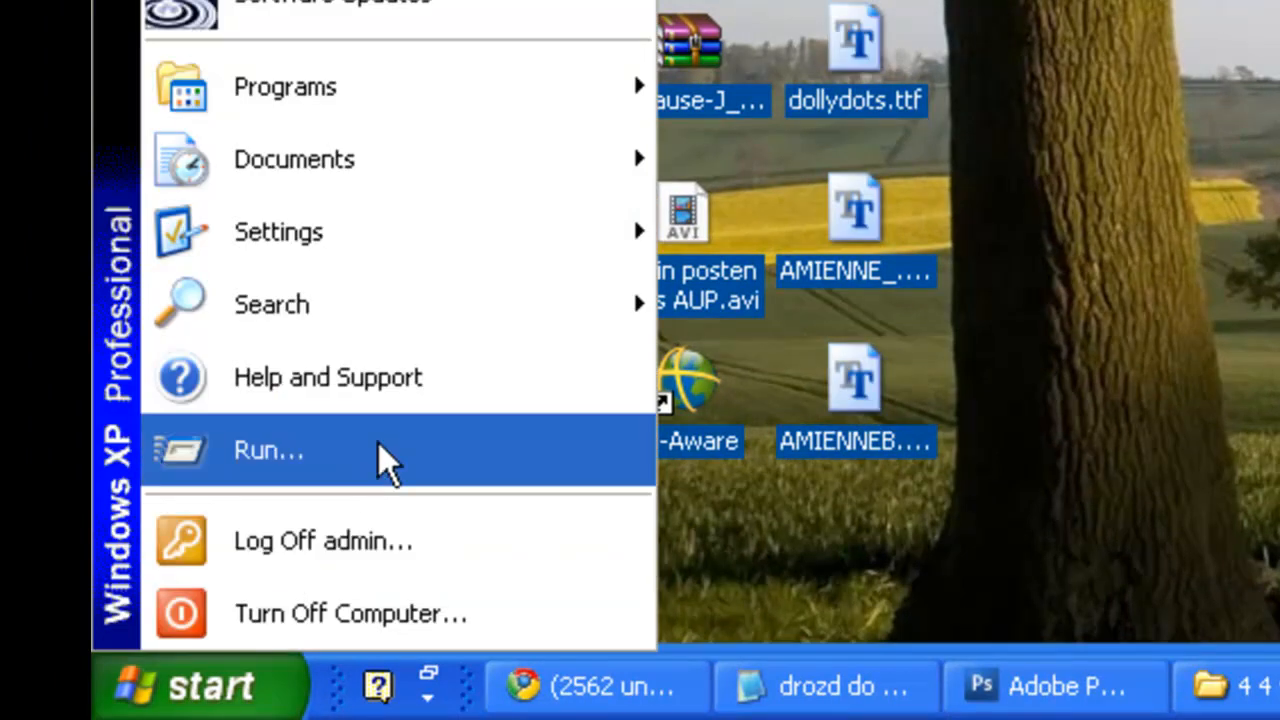
Bring up the Run dialog from Start with "fonts" entered as the folder to open
left_click(268, 450)
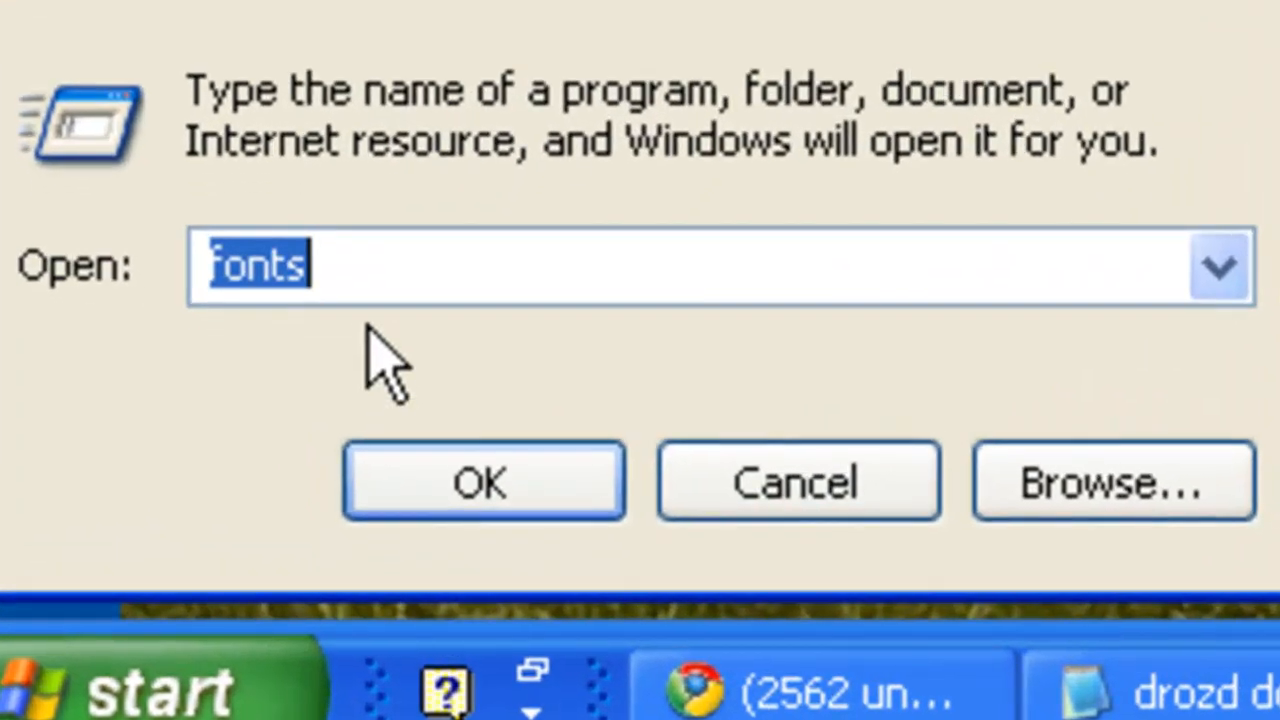
left_click(440, 268)
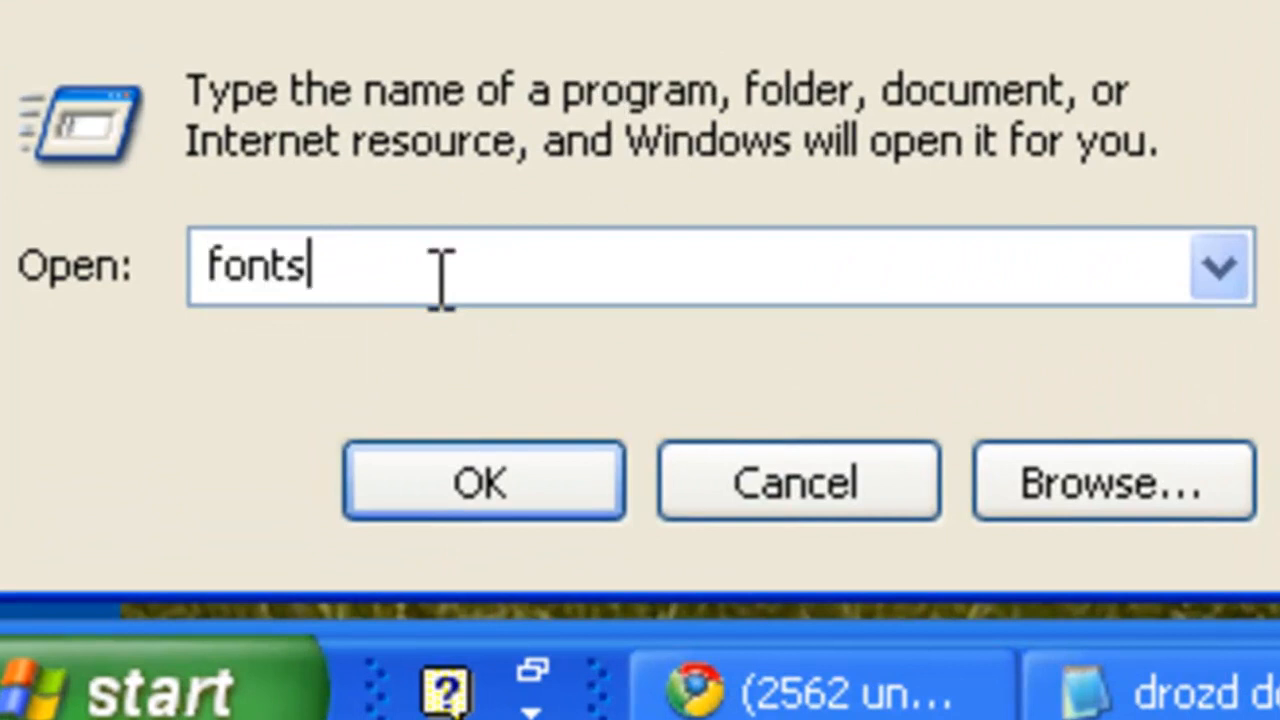
left_click(484, 480)
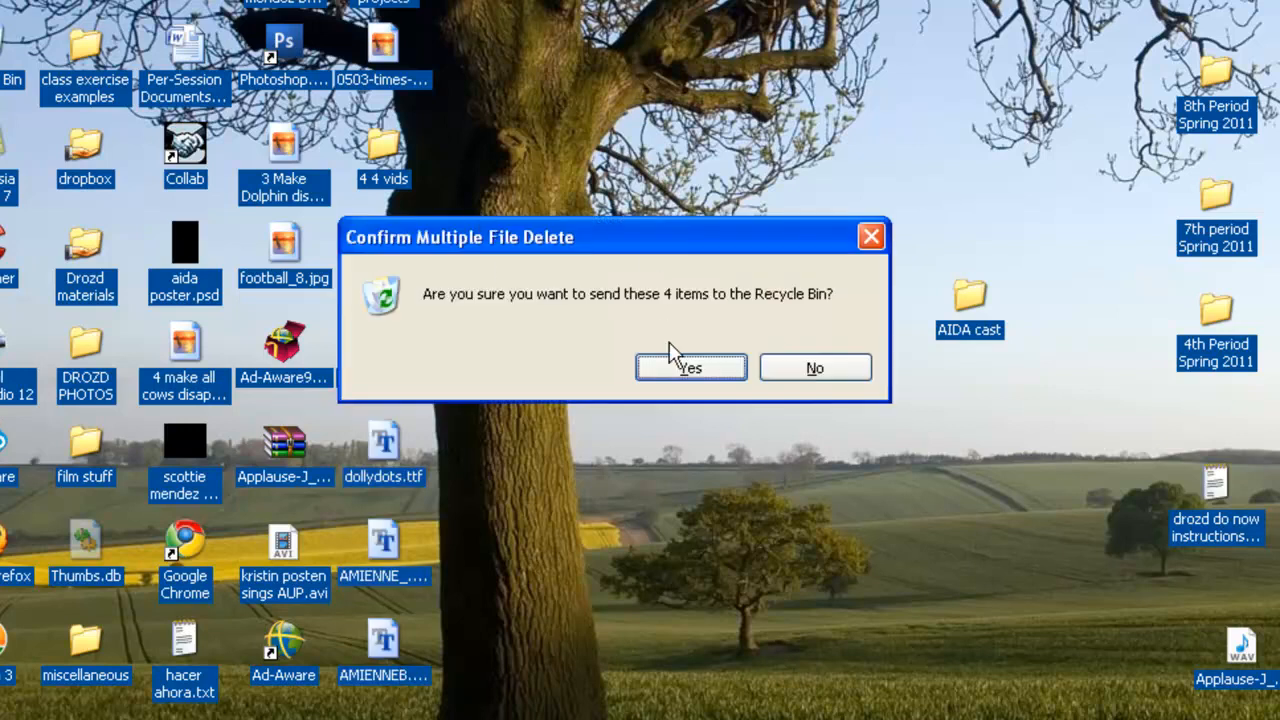
Confirm sending the four desktop font files to the Recycle Bin
left_click(688, 368)
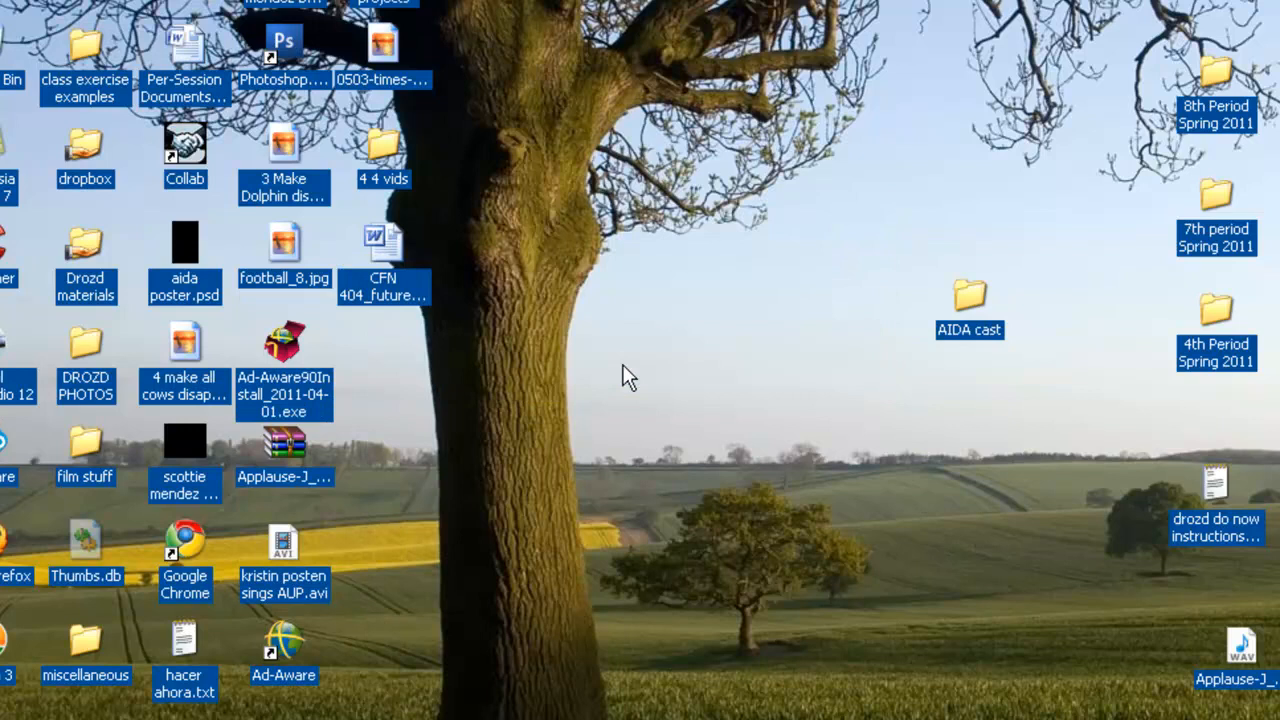